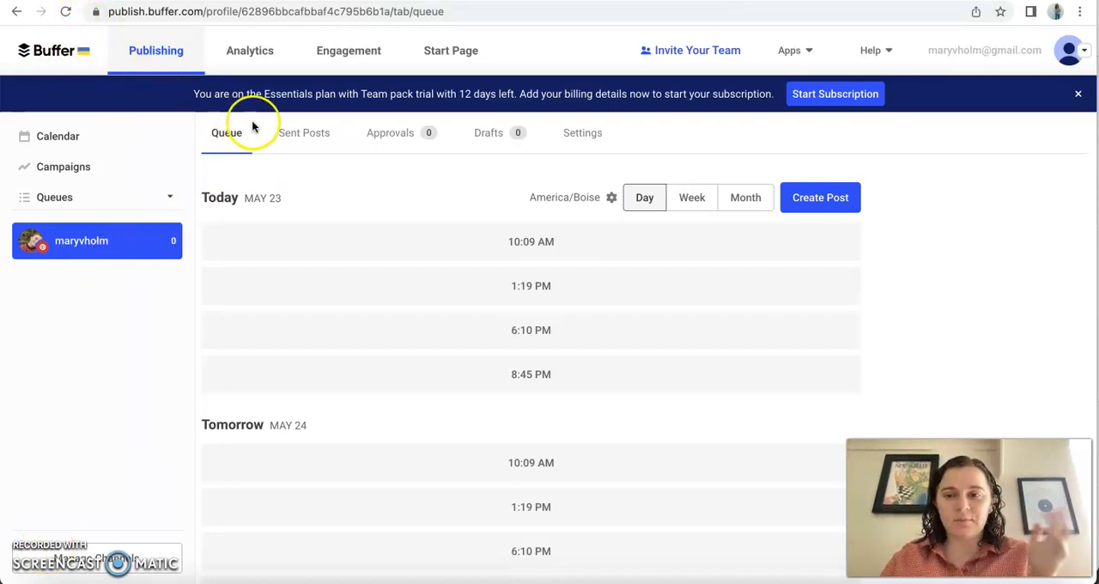
mouse_move(249, 181)
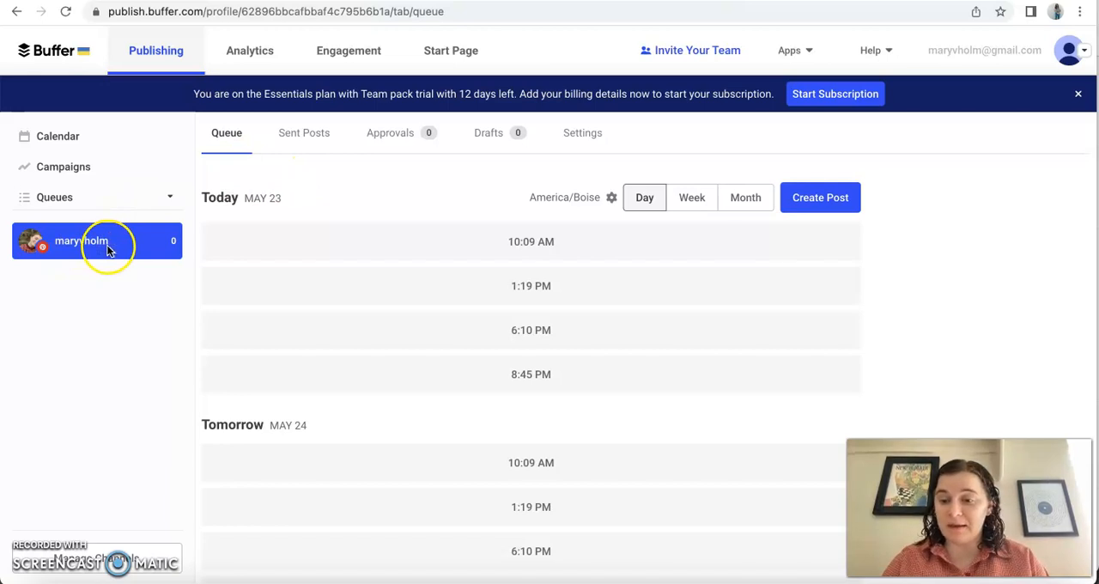
mouse_move(361, 117)
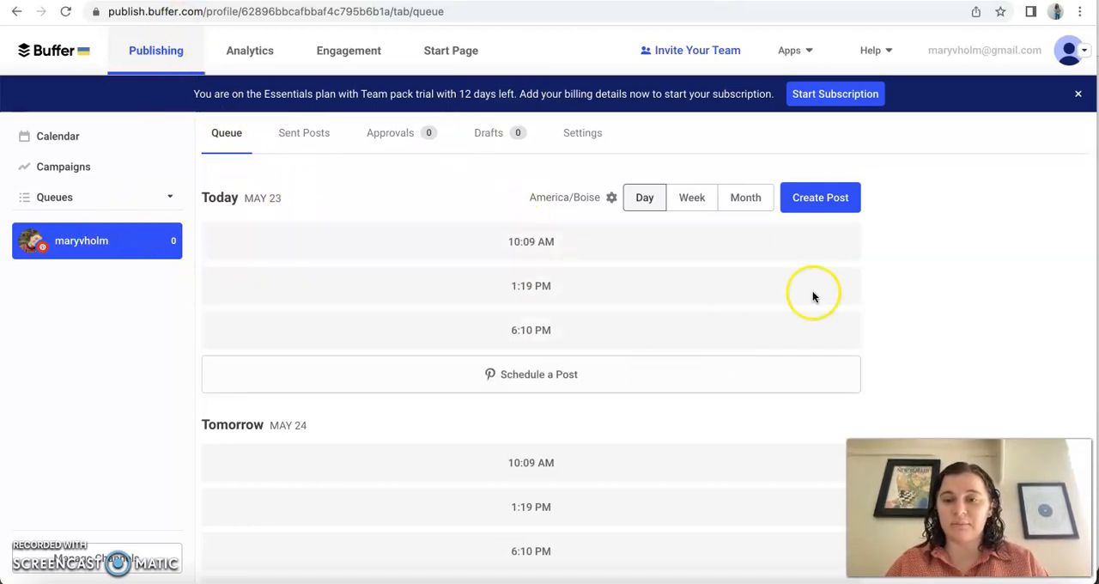
- Start composing a new post, discard it, and look further down the Publishing queue
click(819, 198)
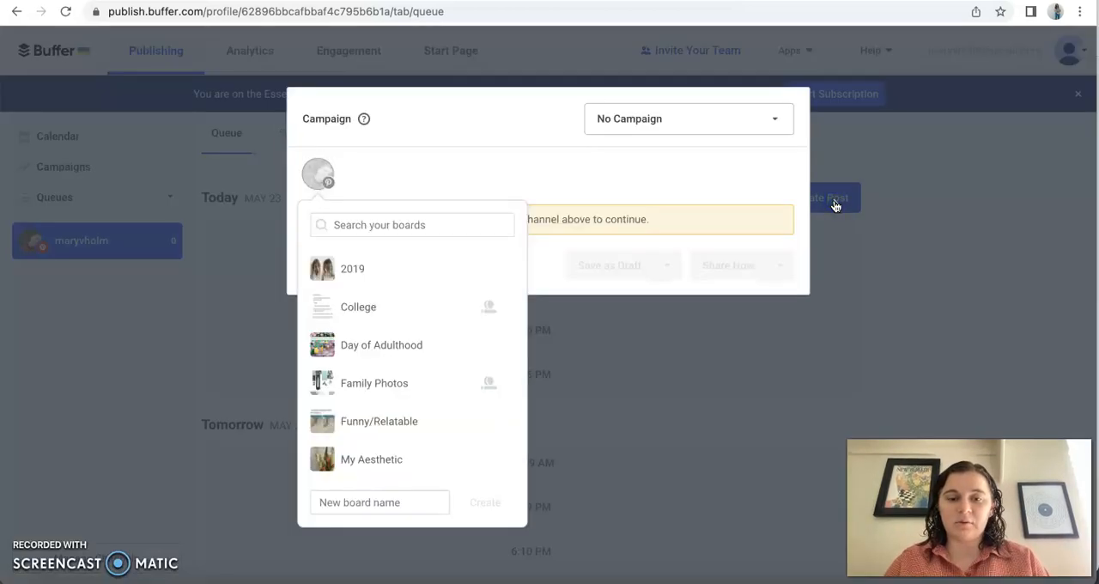
mouse_move(610, 191)
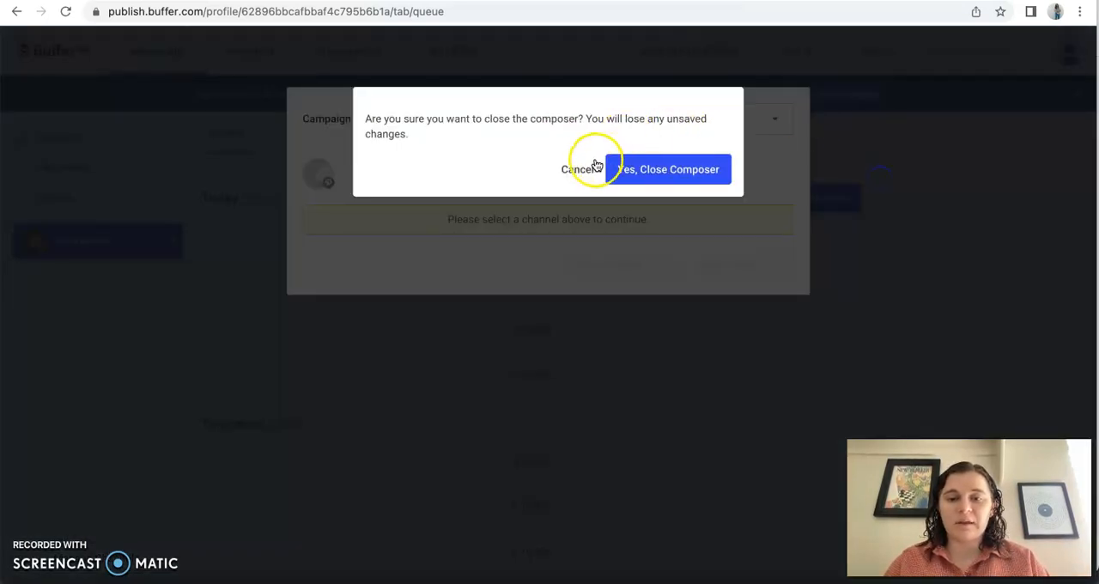
click(670, 168)
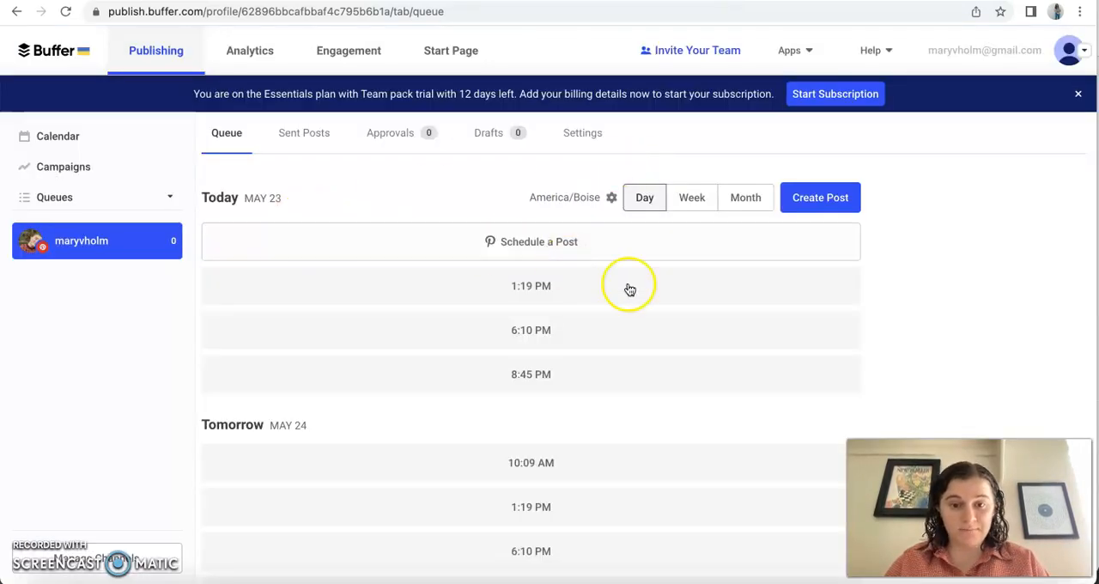
scroll(down, 3)
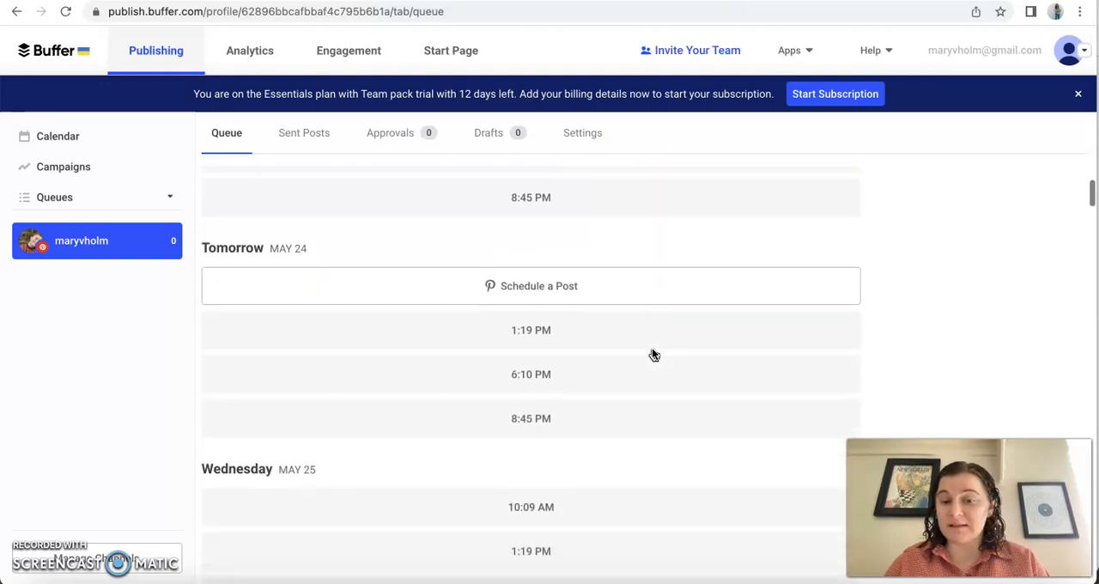
scroll(down, 3)
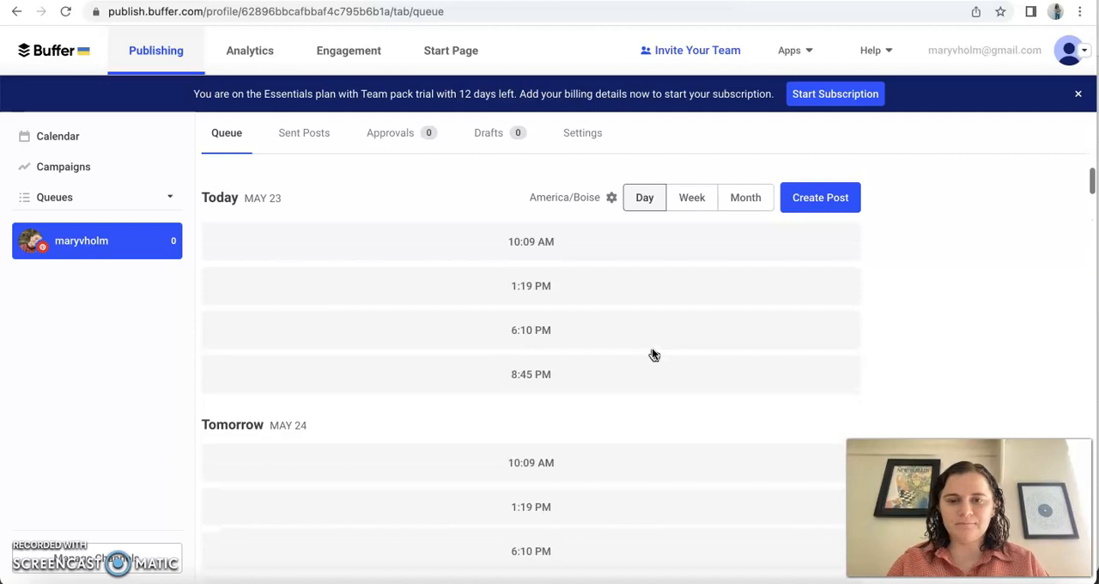
- View the May 2022 posting calendar as a whole month, then move to Analytics
click(58, 135)
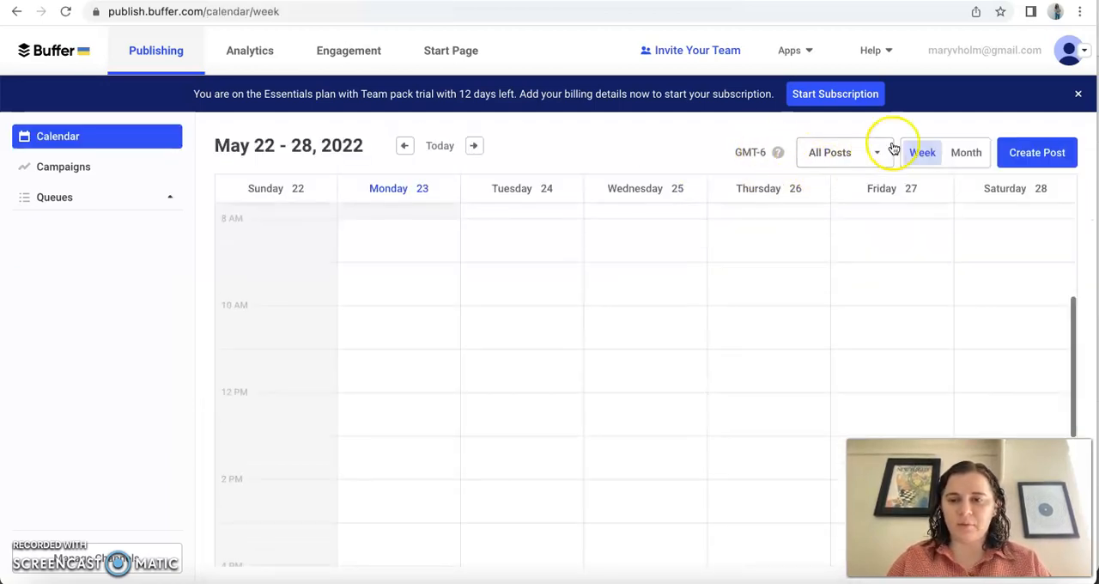
click(965, 151)
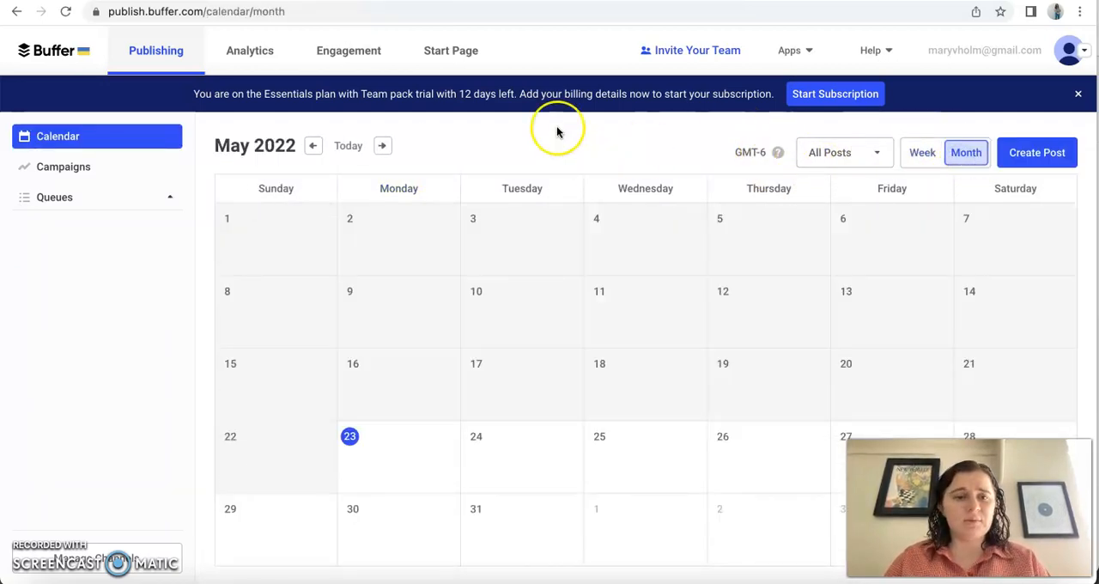
click(251, 50)
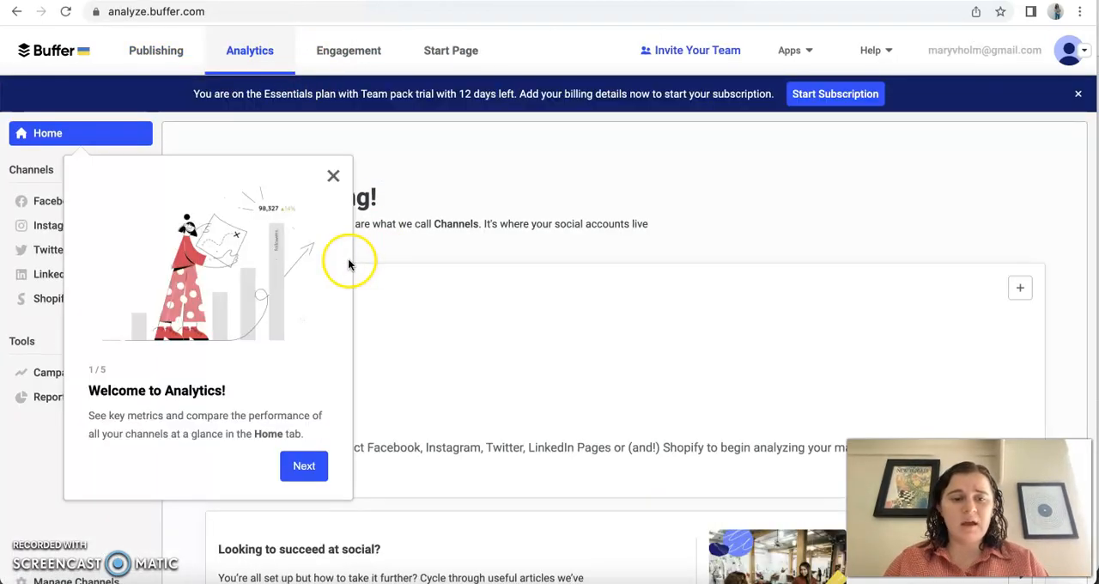
- Dismiss the Welcome to Analytics tour and review the home page's totals, recent posts and empty reports
click(333, 175)
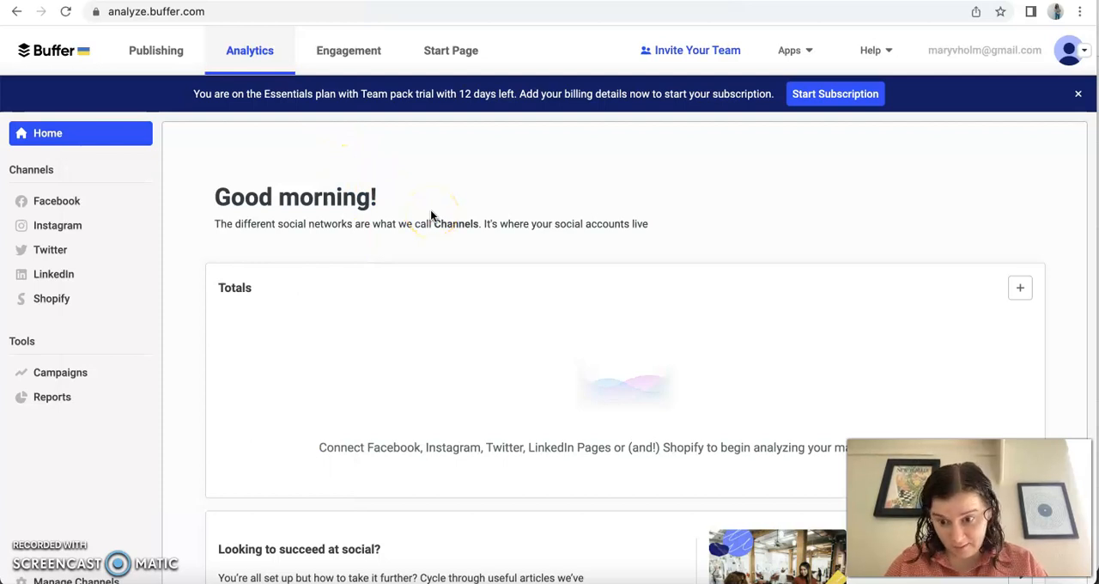
scroll(down, 3)
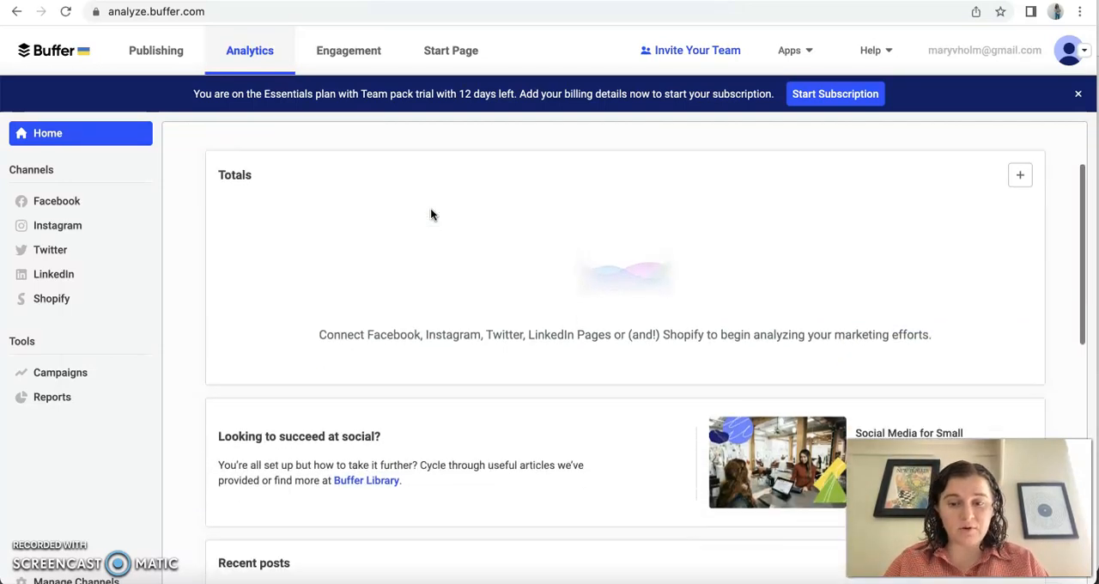
scroll(down, 3)
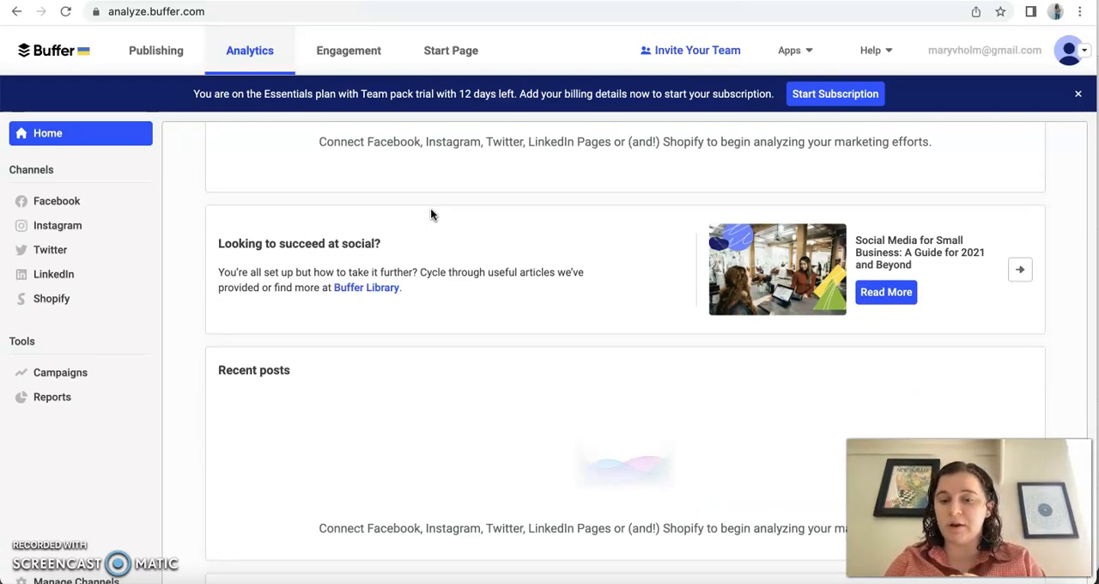
scroll(down, 3)
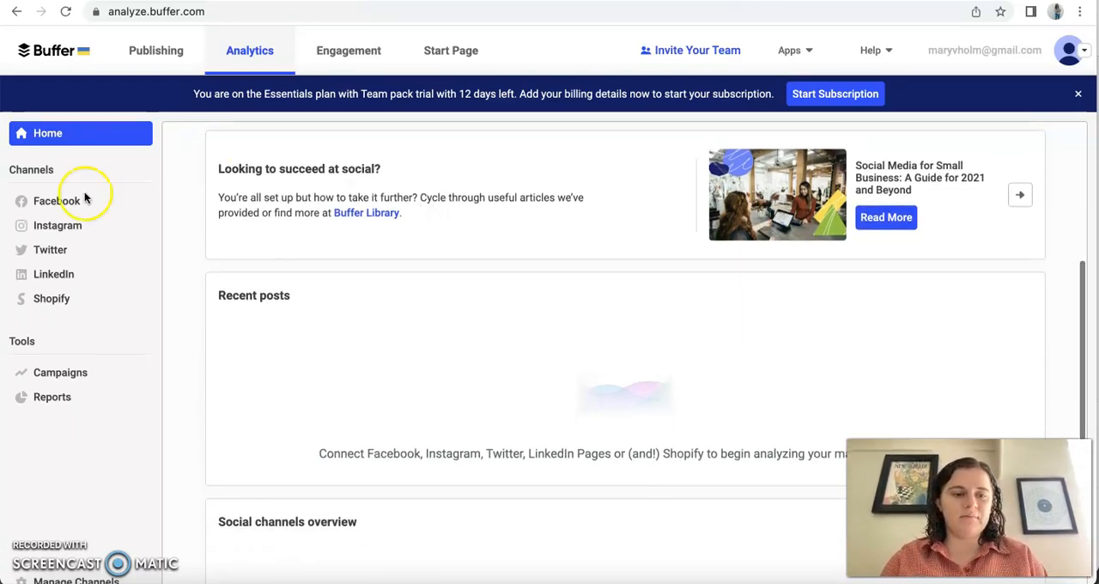
scroll(down, 3)
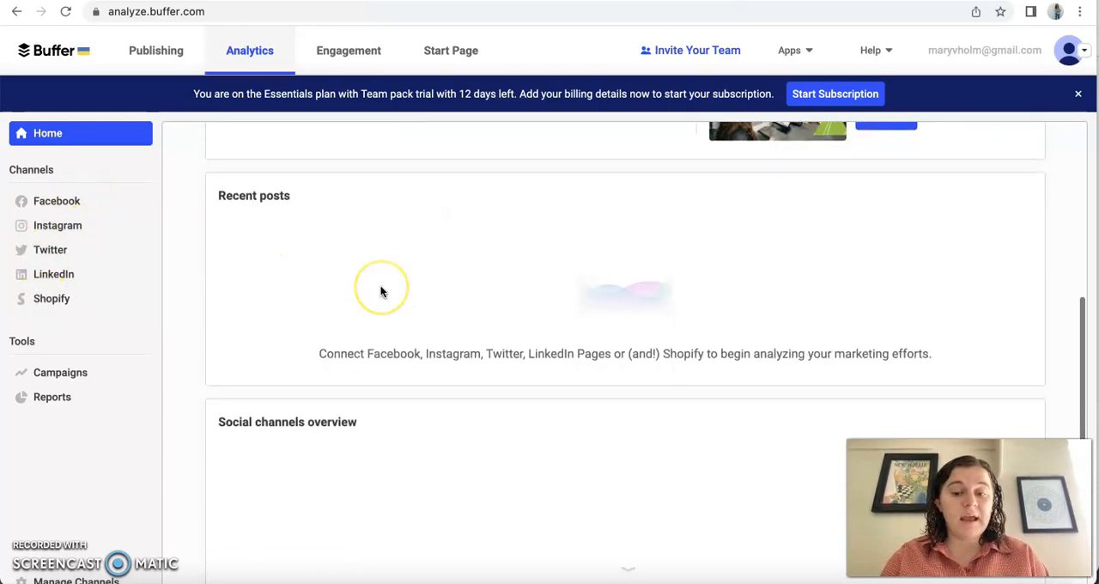
scroll(down, 3)
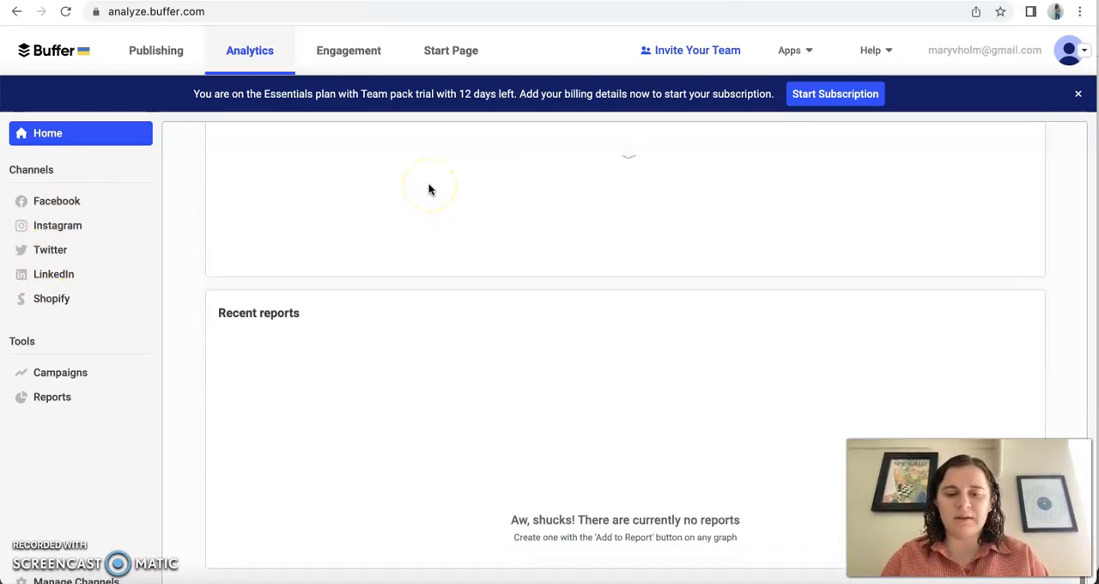
mouse_move(598, 524)
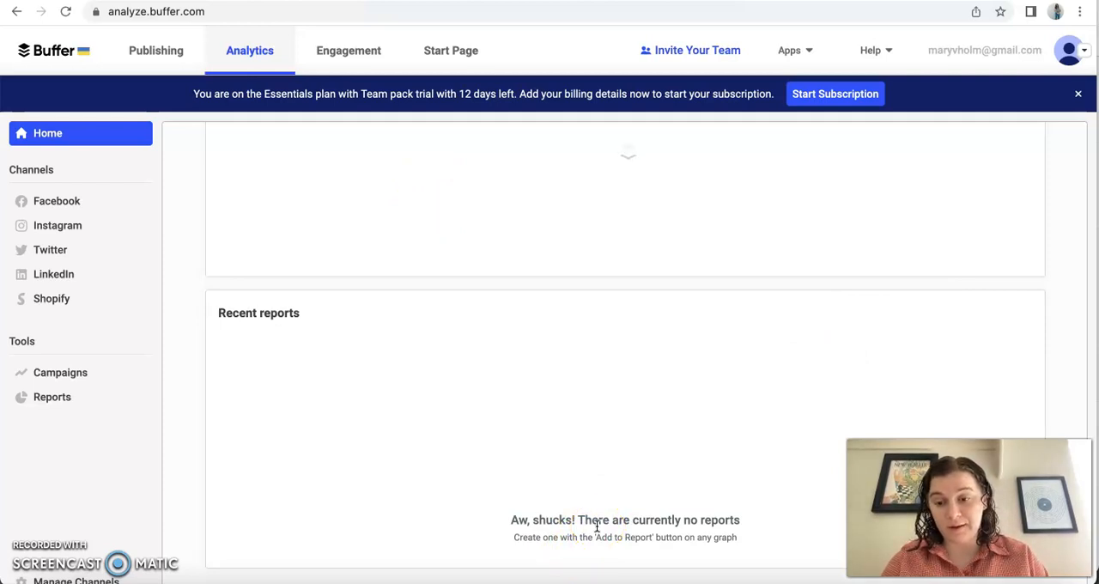
scroll(down, 3)
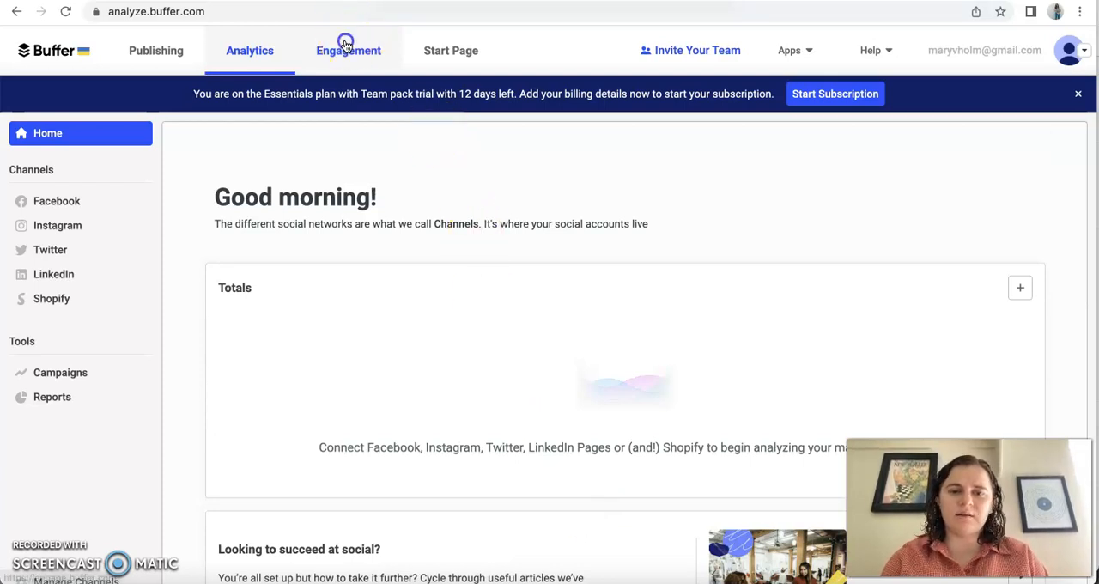
- Visit the Engagement section, then move on to the Start Page link-in-bio builder
click(346, 49)
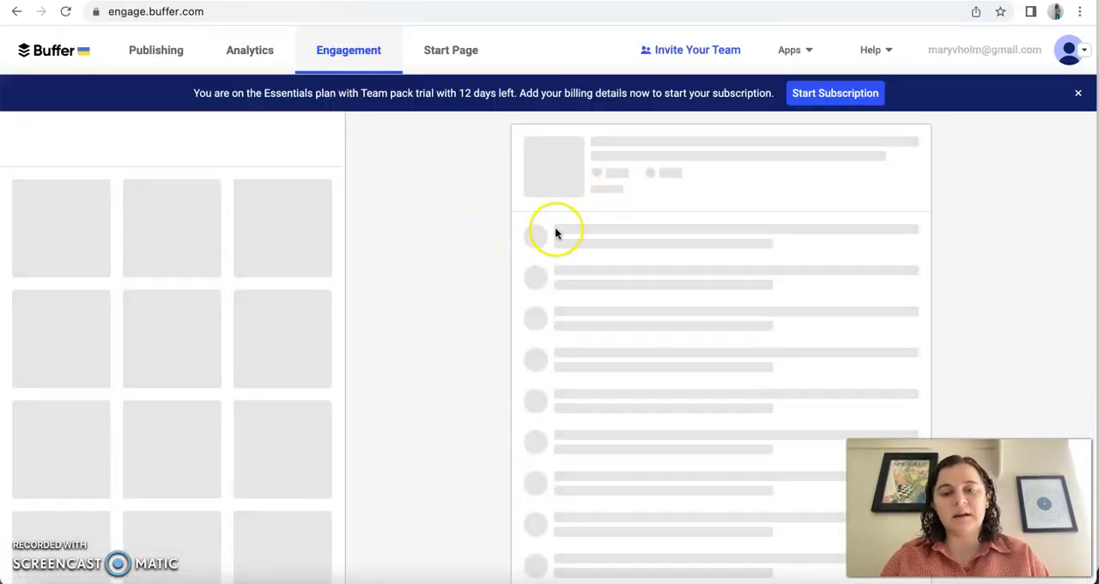
mouse_move(519, 240)
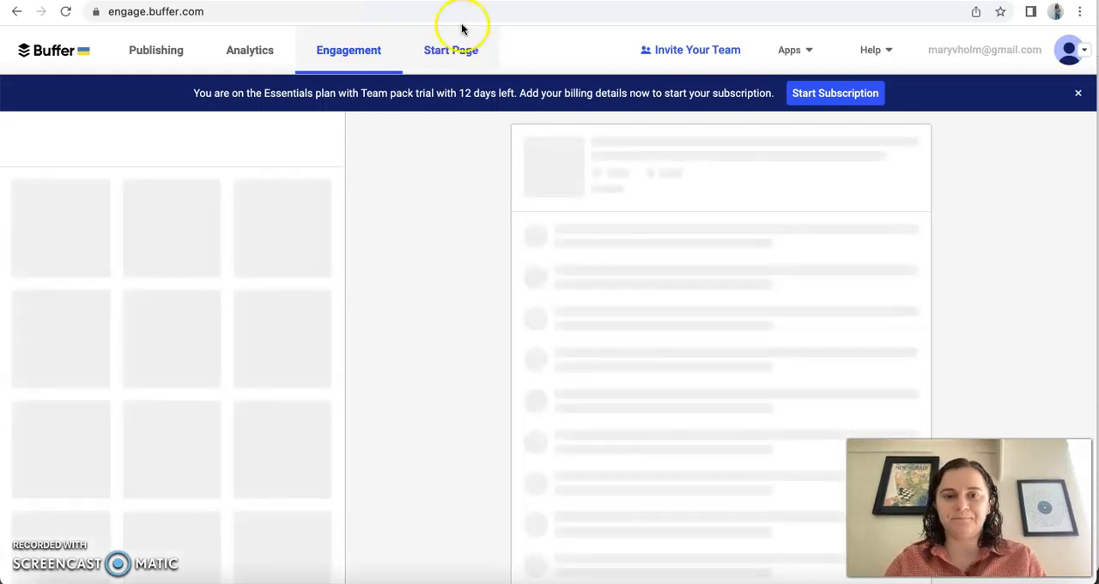
click(450, 50)
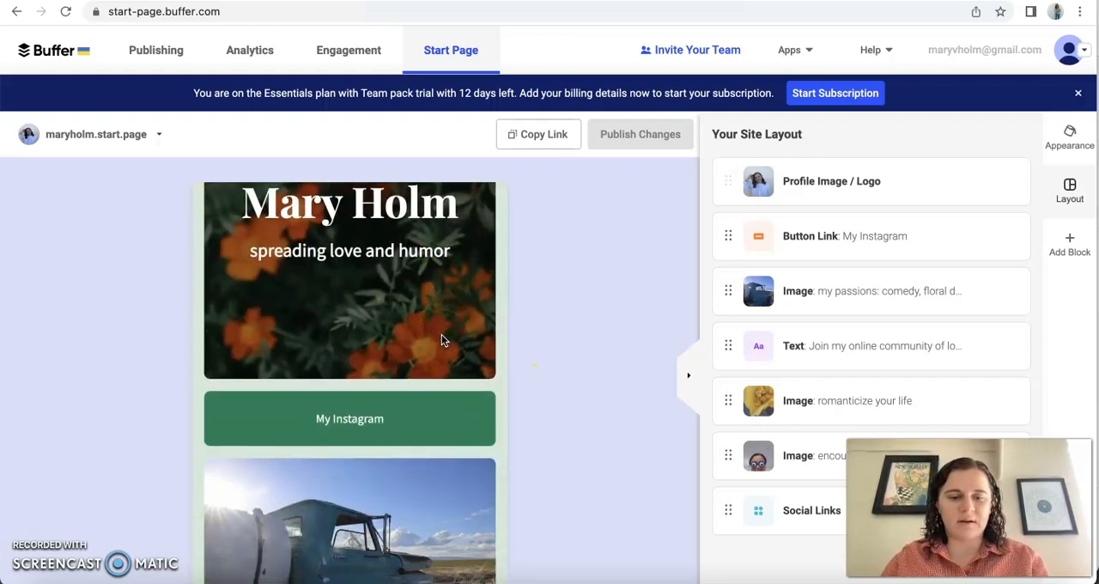
- Review the Start Page preview and layout blocks, then show Buffer's other apps and integrations
scroll(down, 3)
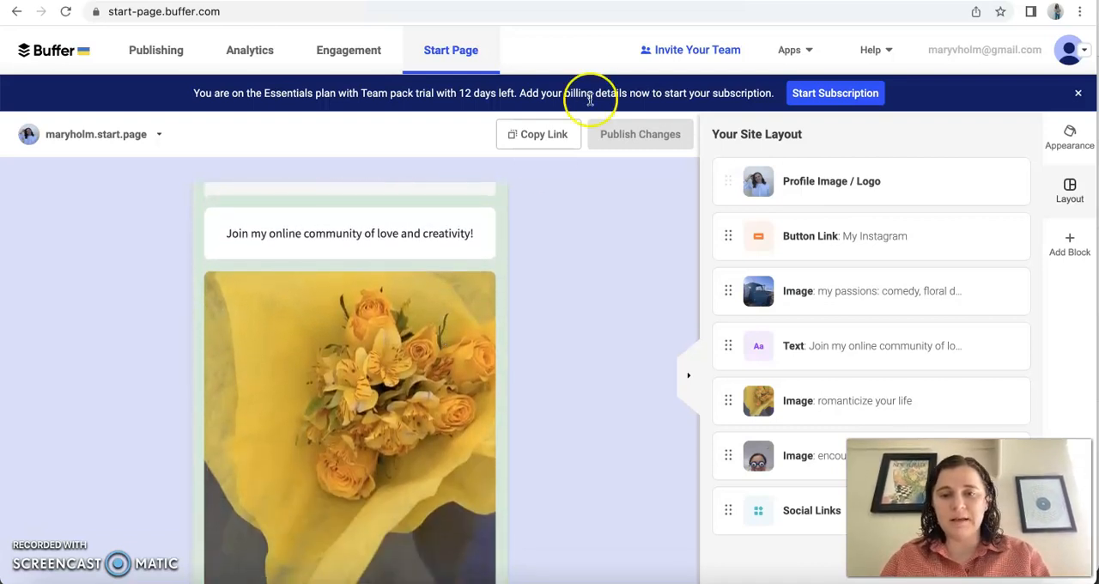
mouse_move(416, 289)
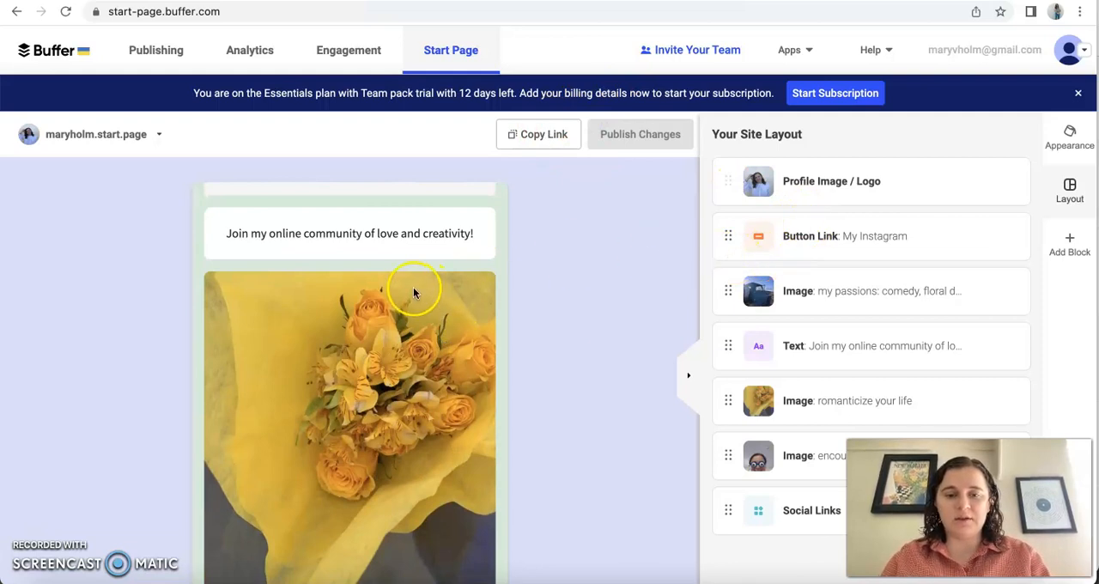
scroll(down, 3)
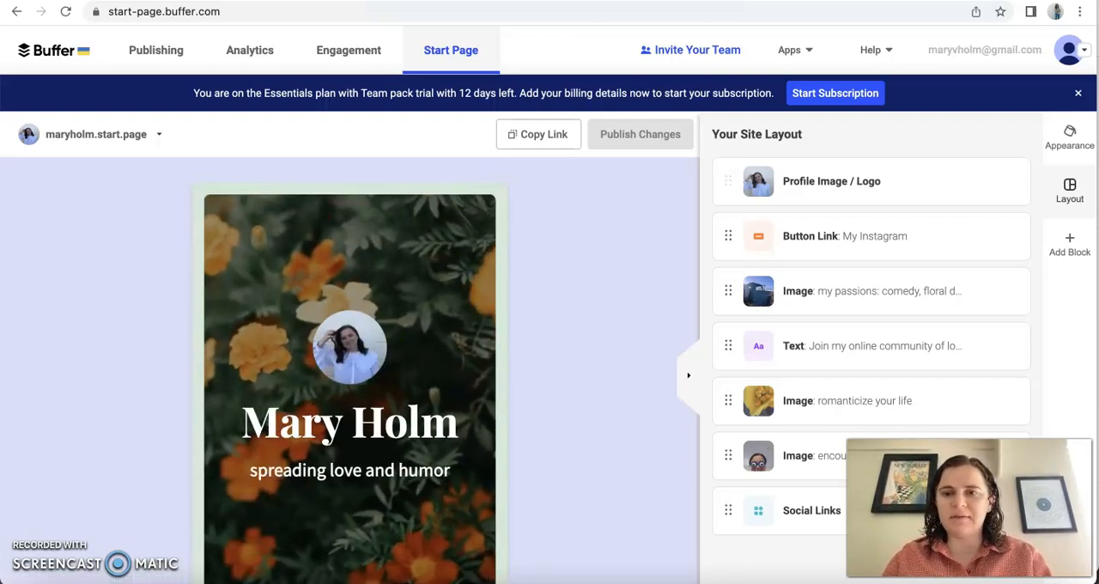
click(790, 49)
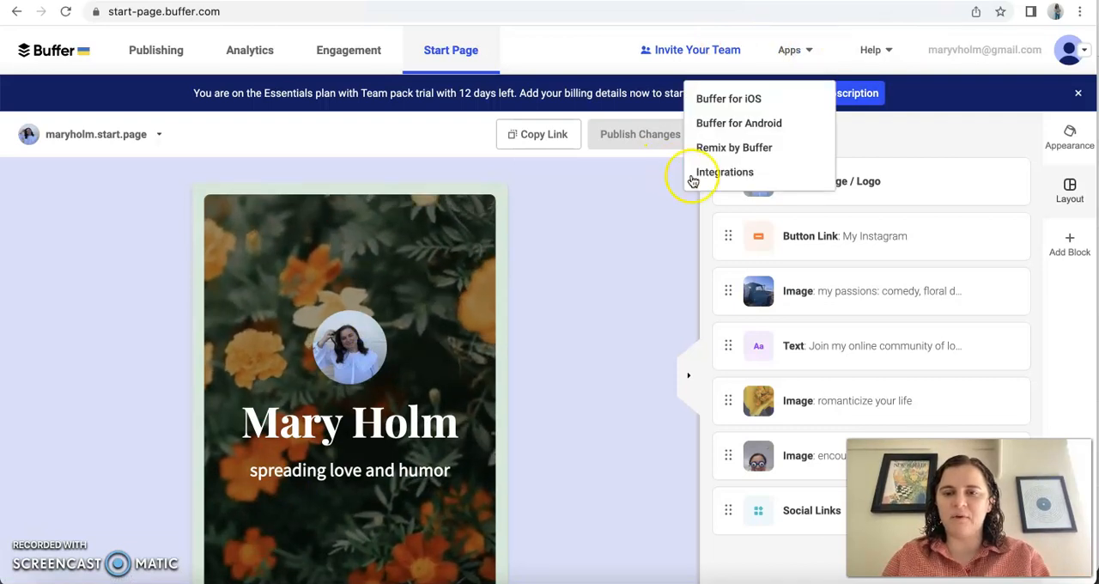